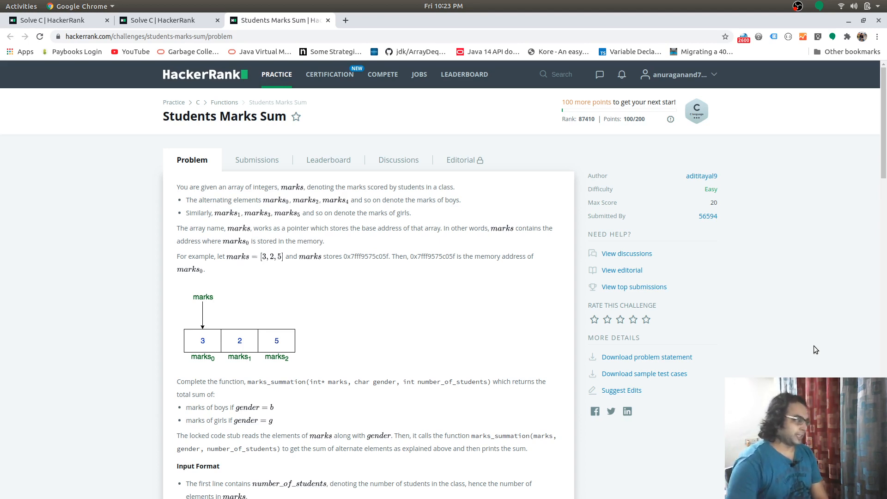
Step: Add the line int startPos = gender == 'b' ? 0 : 1; and begin a for() loop
{"action": "scroll", "scroll_direction": "down", "scroll_amount": 3}
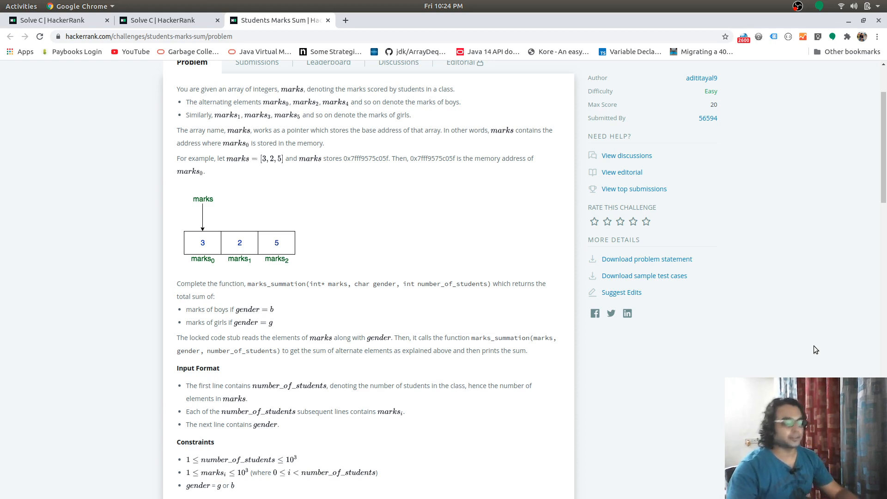
{"action": "mouse_move", "coordinate": [823, 327]}
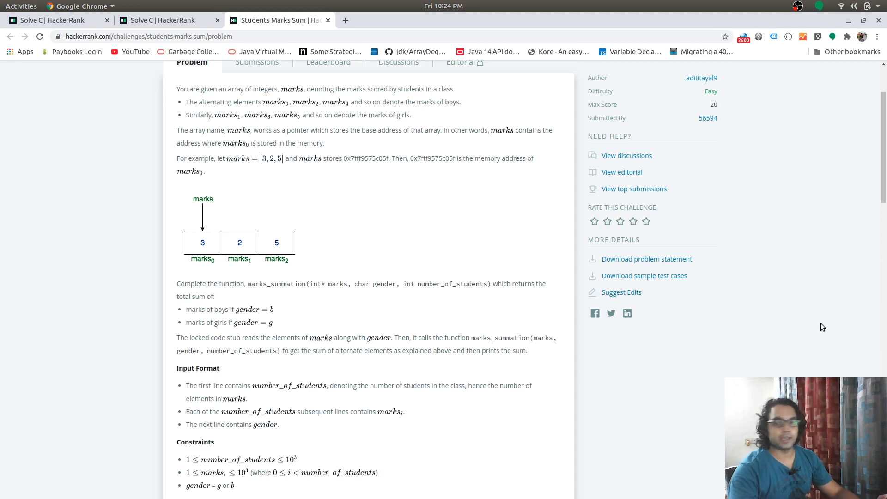
{"action": "scroll", "scroll_direction": "down", "scroll_amount": 3}
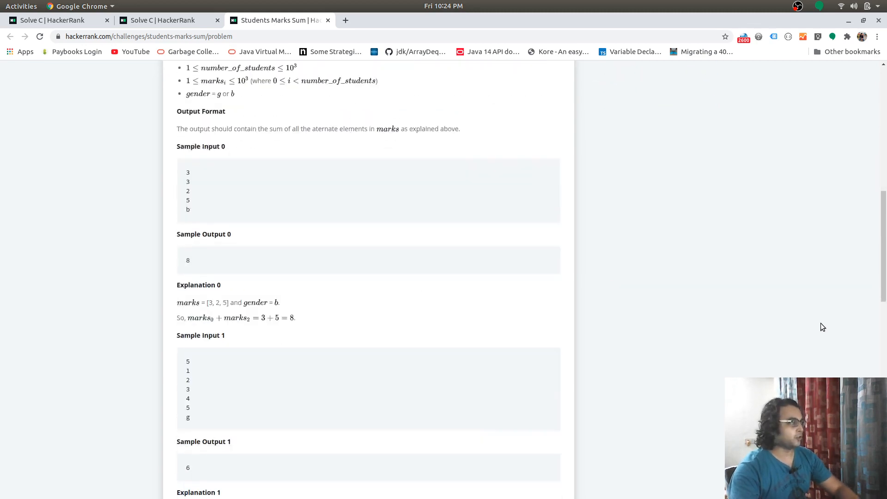
{"action": "scroll", "scroll_direction": "down", "scroll_amount": 3}
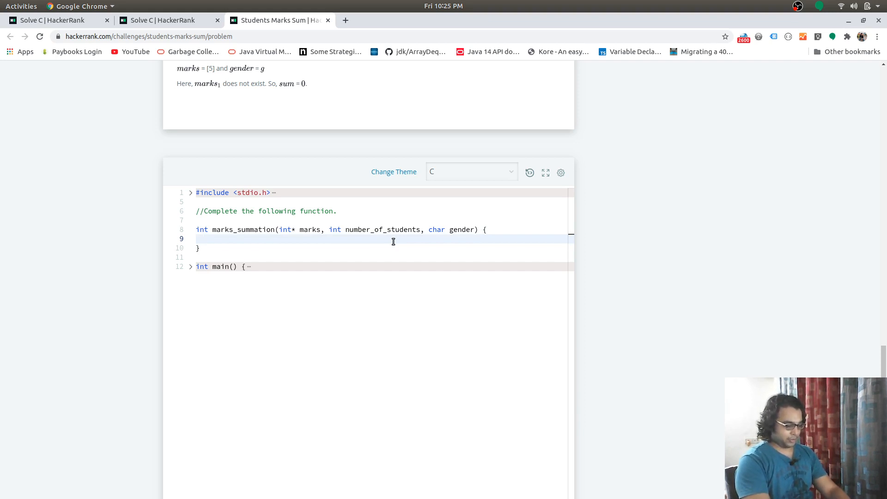
{"action": "type", "text": "int ds"}
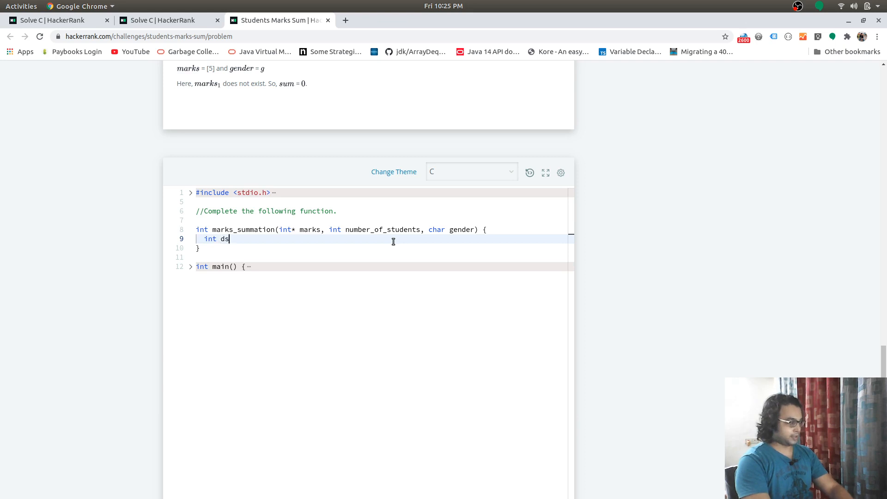
{"action": "type", "text": "startPo"}
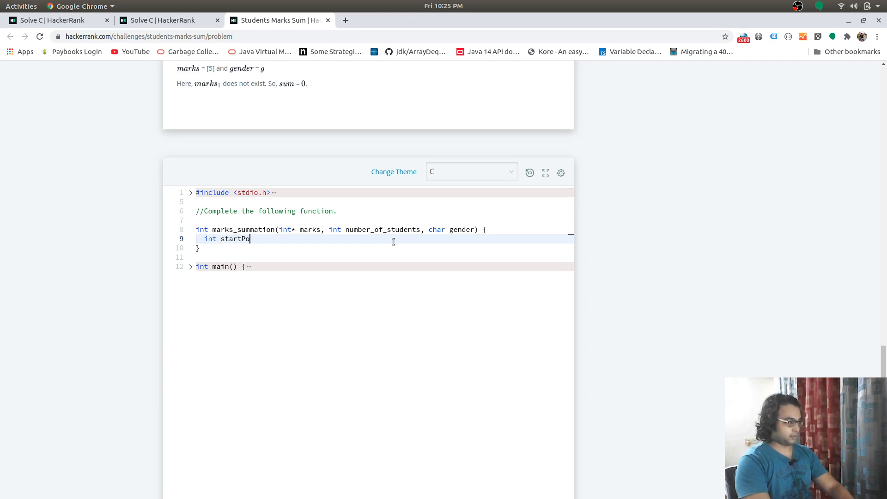
{"action": "type", "text": "s = gender '"}
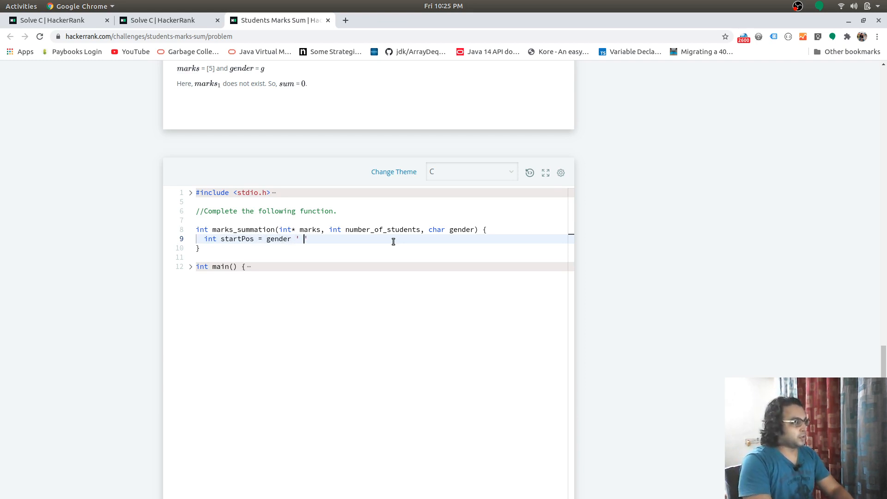
{"action": "type", "text": "=="}
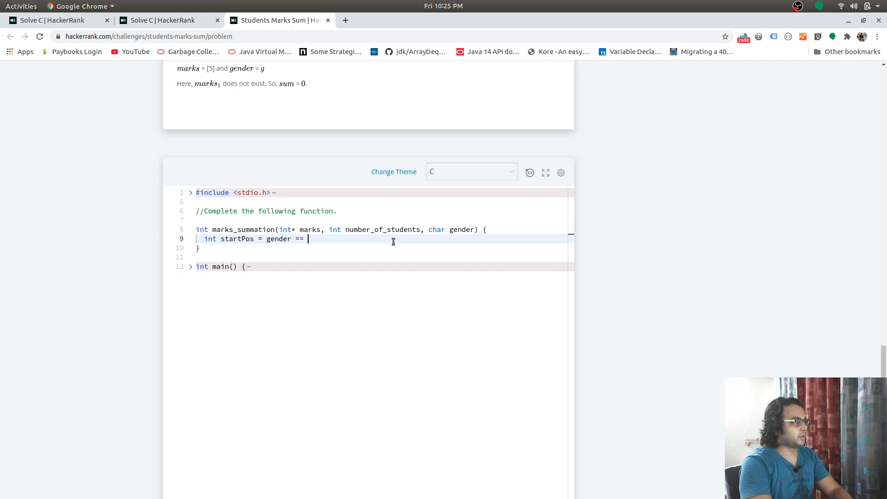
{"action": "type", "text": "'b' ?"}
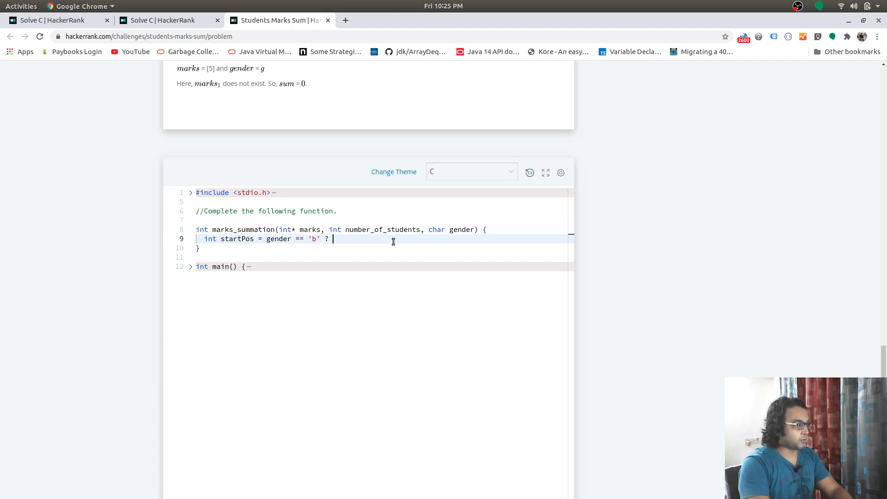
{"action": "type", "text": "0 ;"}
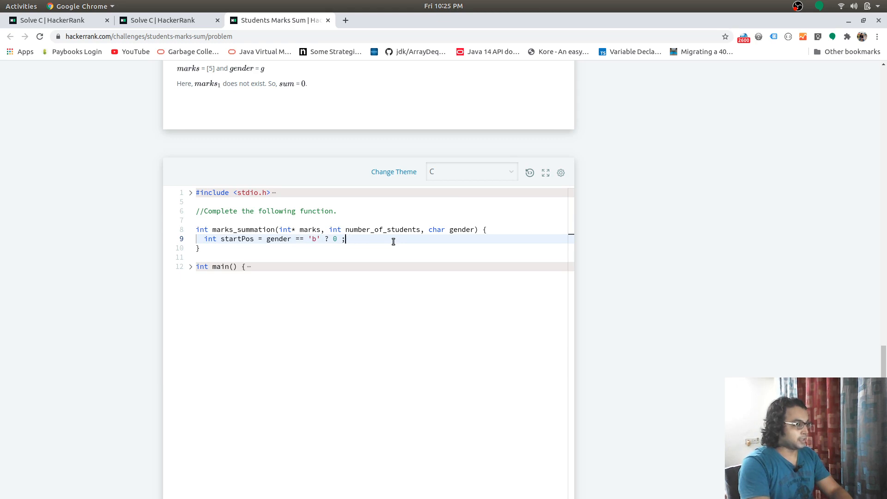
{"action": "type", "text": ": 1"}
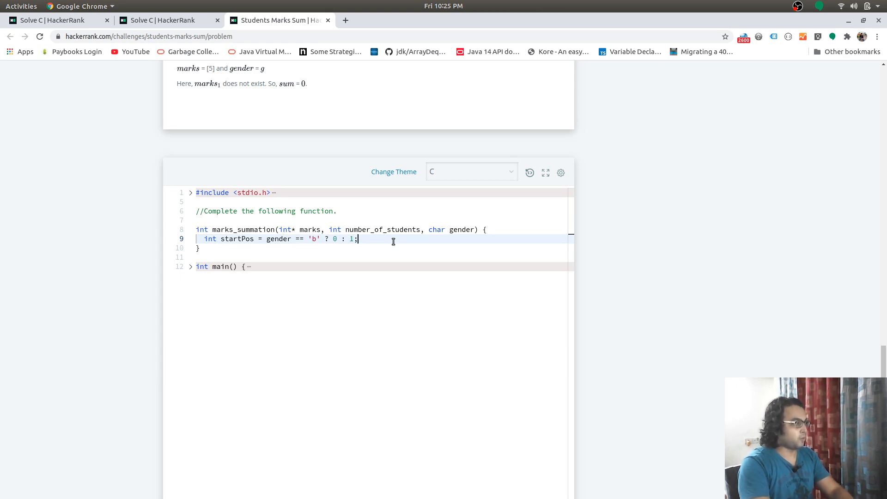
{"action": "type", "text": "for()"}
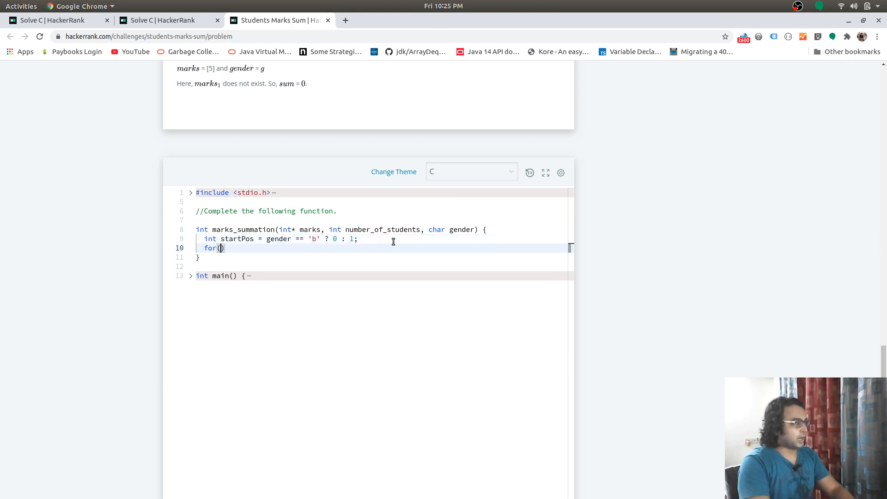
Step: Fill the loop header as for(; startPos < number_of_students; startPos += 2)
{"action": "type", "text": "i"}
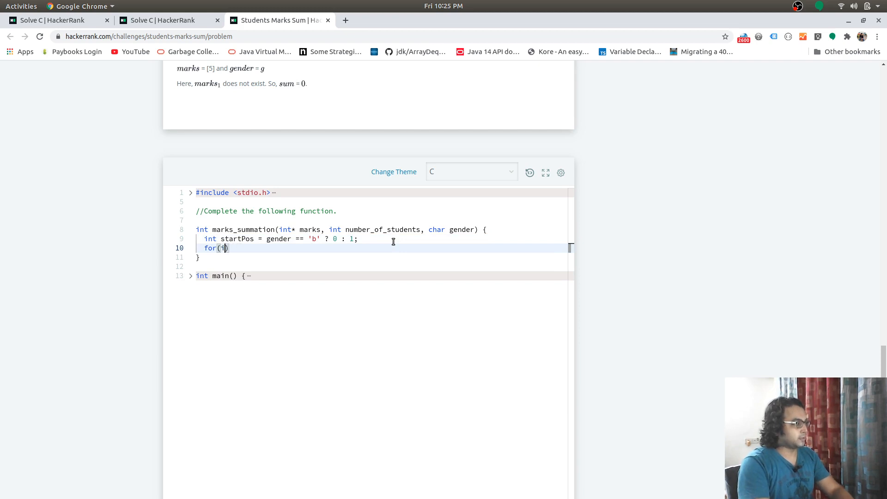
{"action": "type", "text": "; startPos <"}
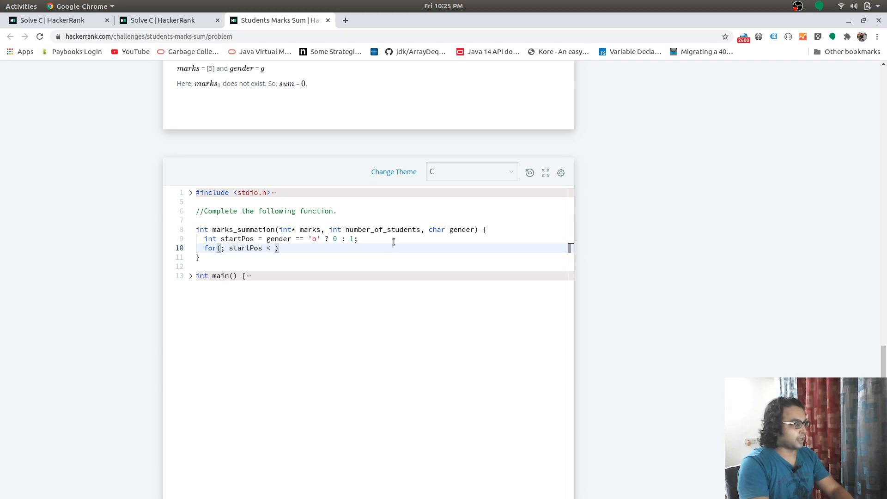
{"action": "type", "text": "number_o"}
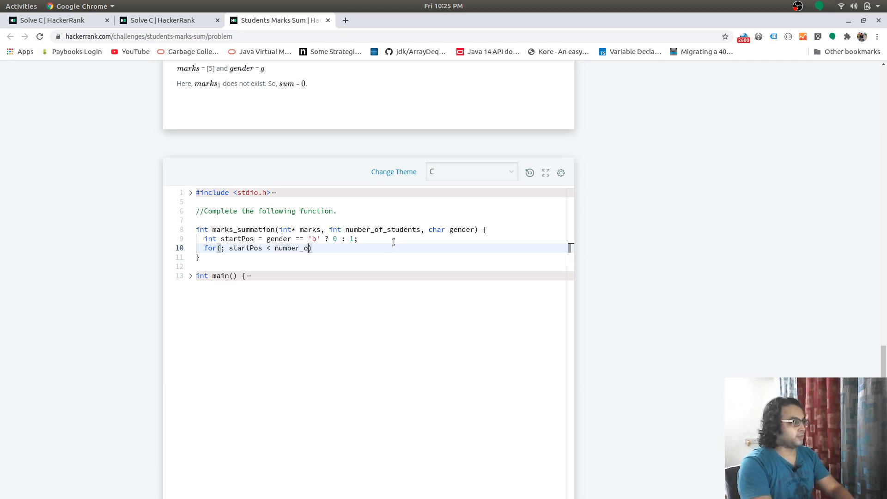
{"action": "type", "text": "f_students"}
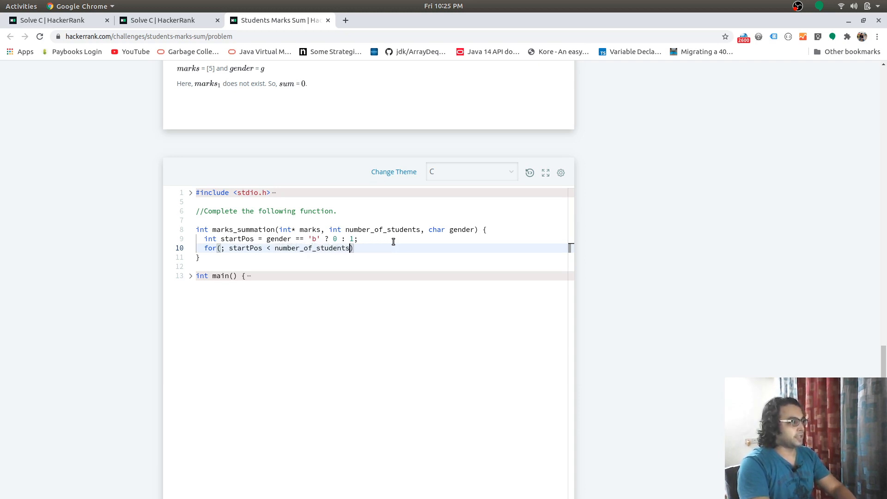
{"action": "type", "text": "; str"}
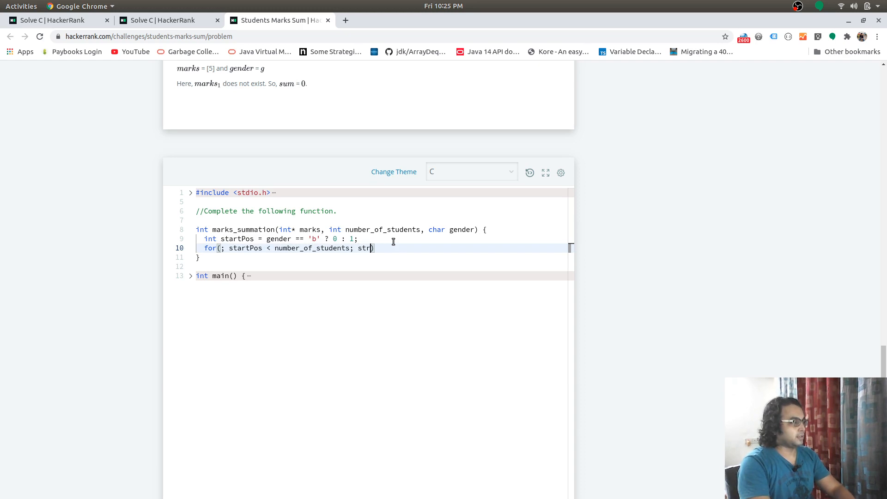
{"action": "key", "text": "Backspace"}
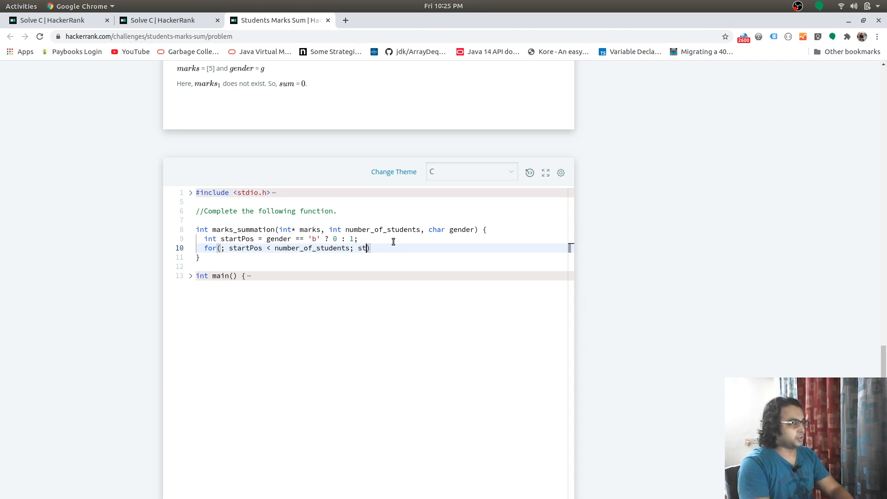
{"action": "type", "text": "artPos"}
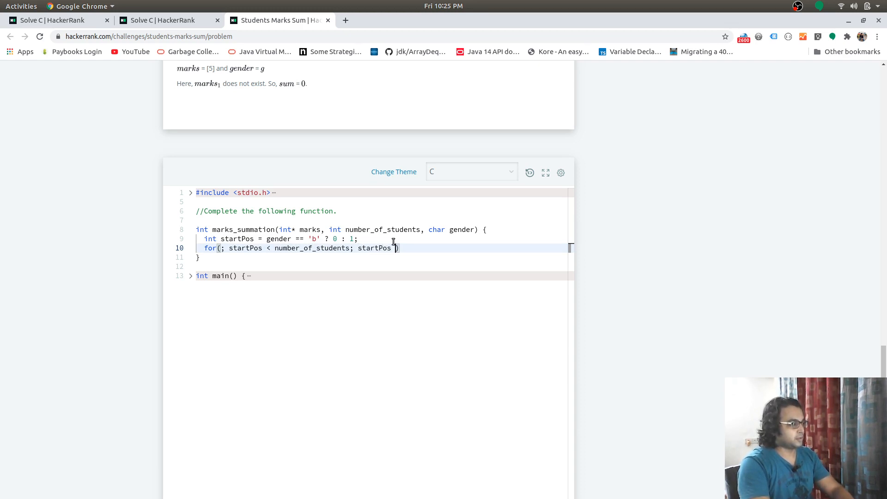
{"action": "type", "text": "+\\"}
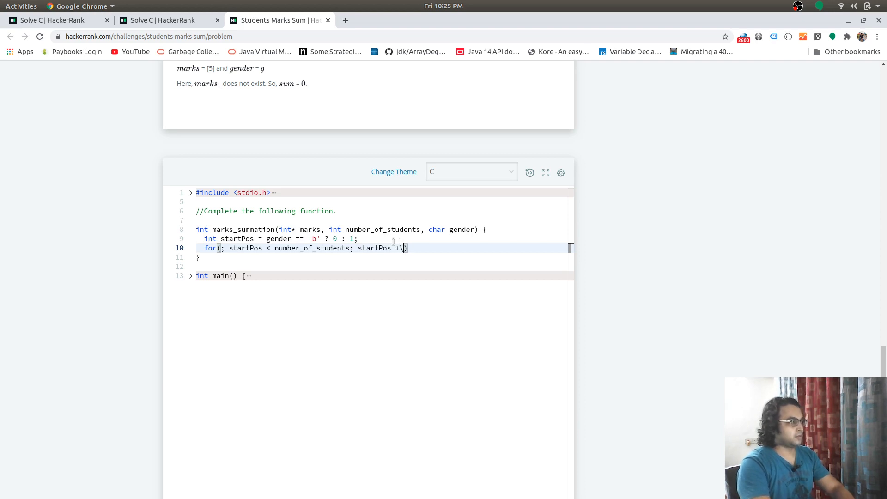
{"action": "type", "text": "= 1"}
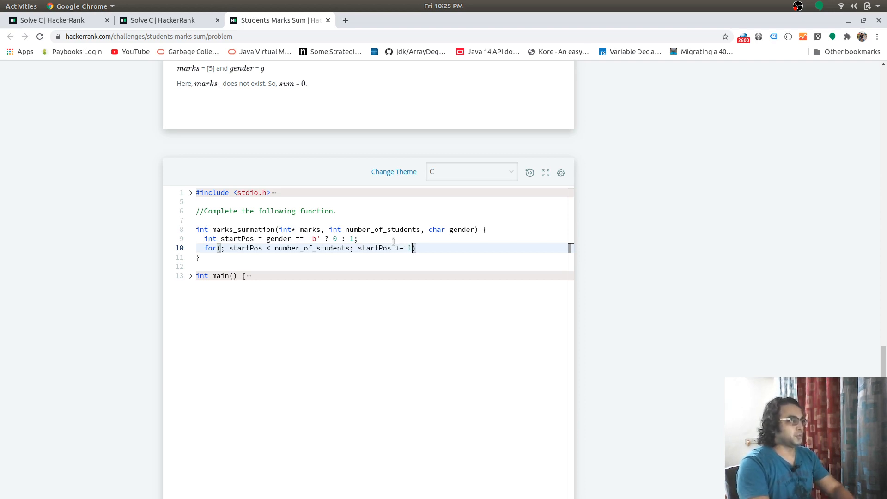
{"action": "type", "text": "2"}
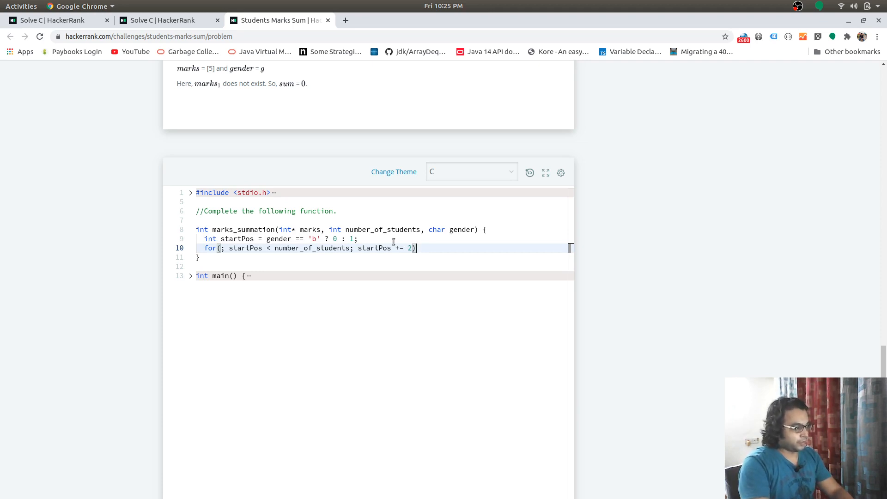
{"action": "key", "text": "Return"}
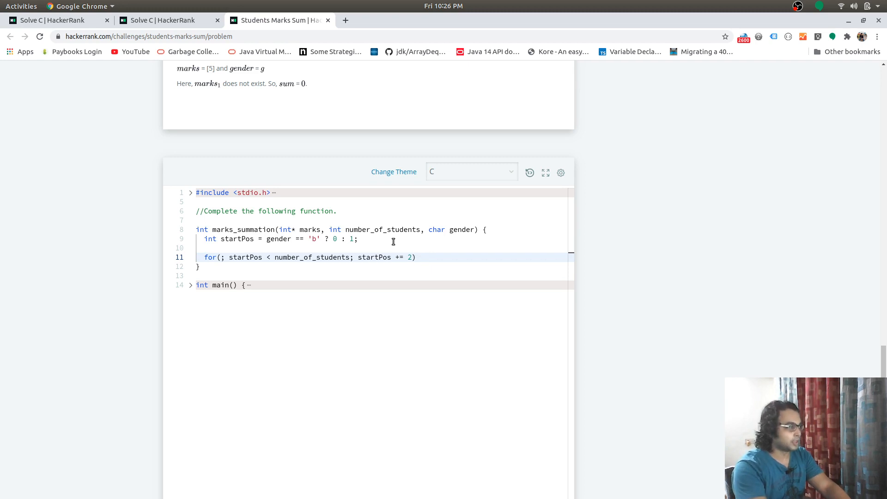
Step: Declare int sum = 0; before the loop
{"action": "type", "text": "int"}
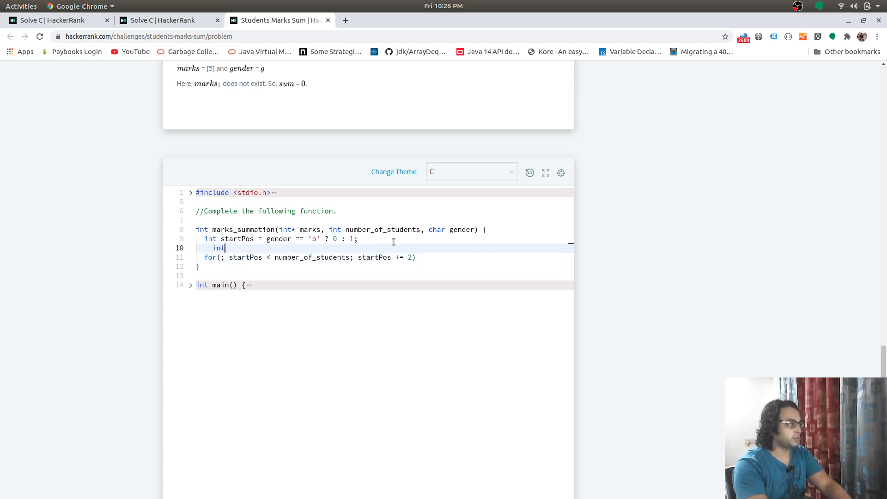
{"action": "key", "text": "BackSpace"}
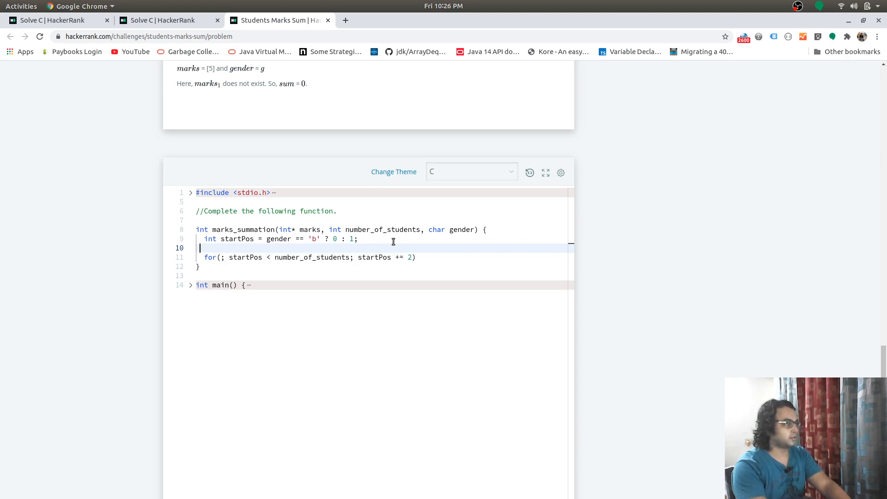
{"action": "type", "text": "int sum"}
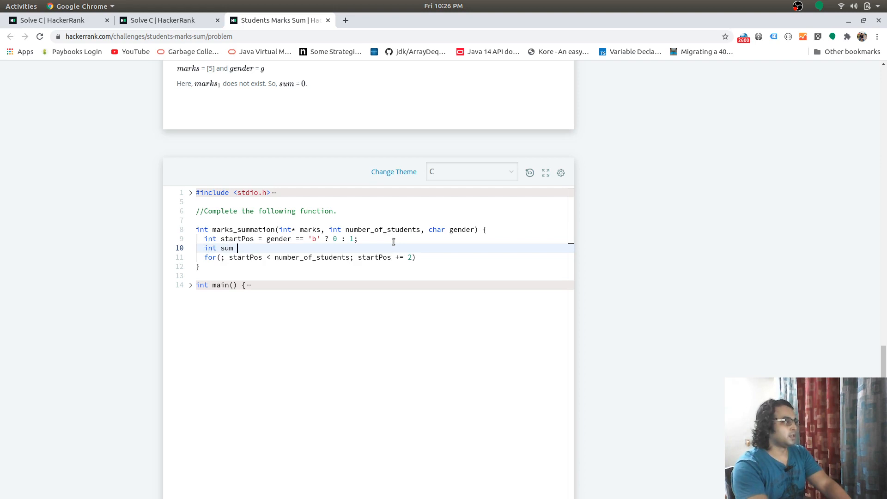
{"action": "type", "text": "= 0;"}
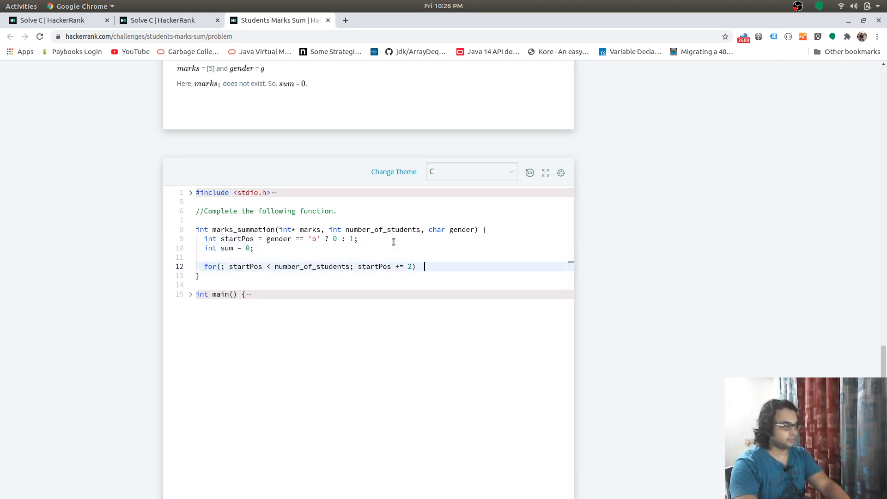
Step: Make the loop add *(marks + startPos) to sum, then return sum
{"action": "type", "text": "sum += *("}
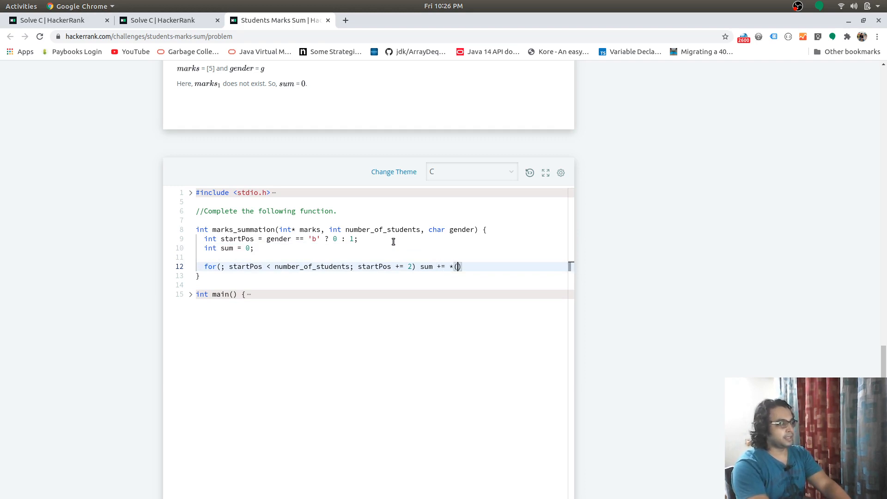
{"action": "type", "text": "marks +"}
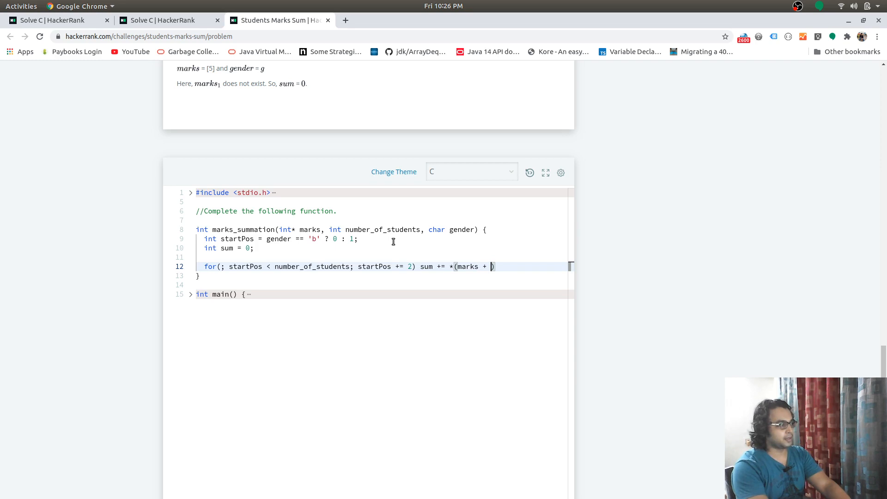
{"action": "type", "text": "startPos"}
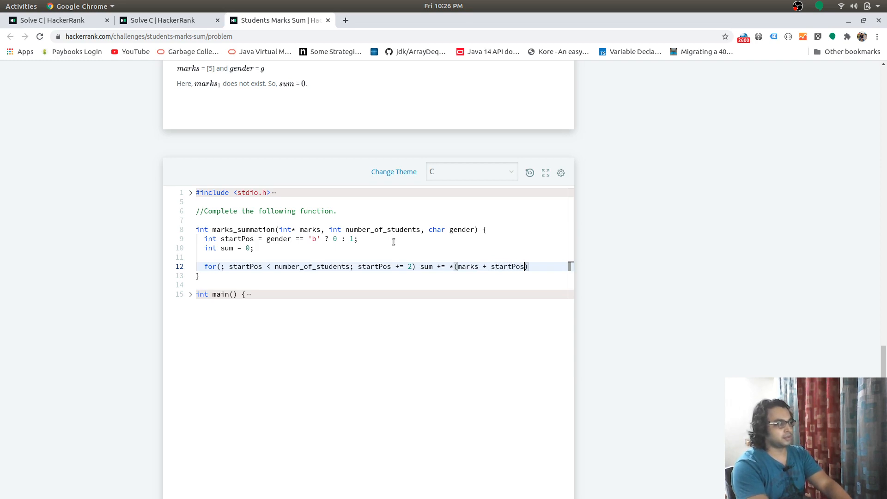
{"action": "type", "text": ";"}
{"action": "type", "text": "ret"}
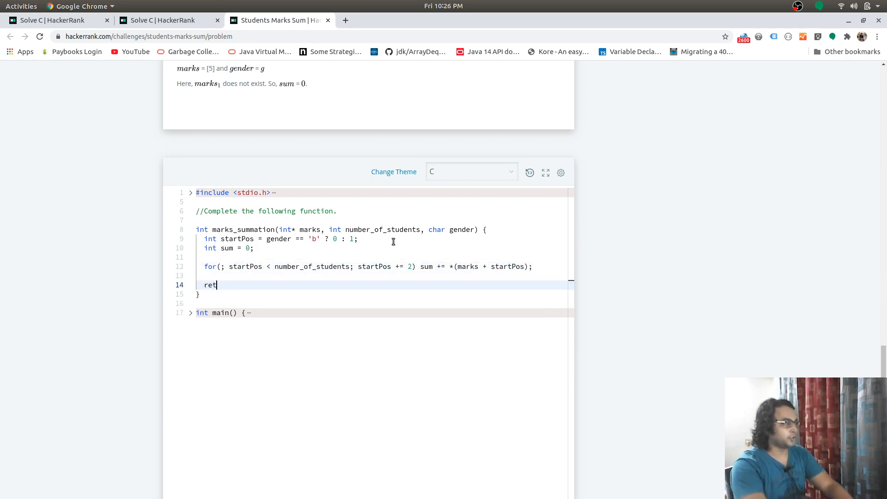
{"action": "type", "text": "urn"}
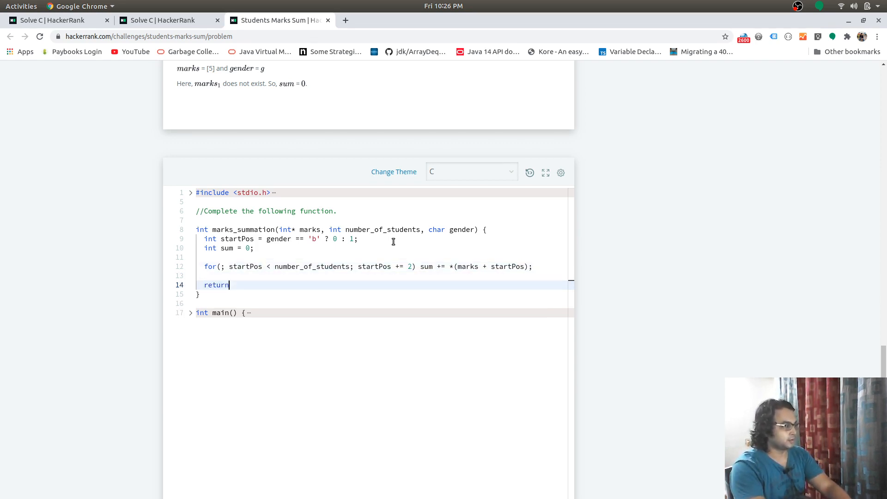
{"action": "type", "text": "sum;"}
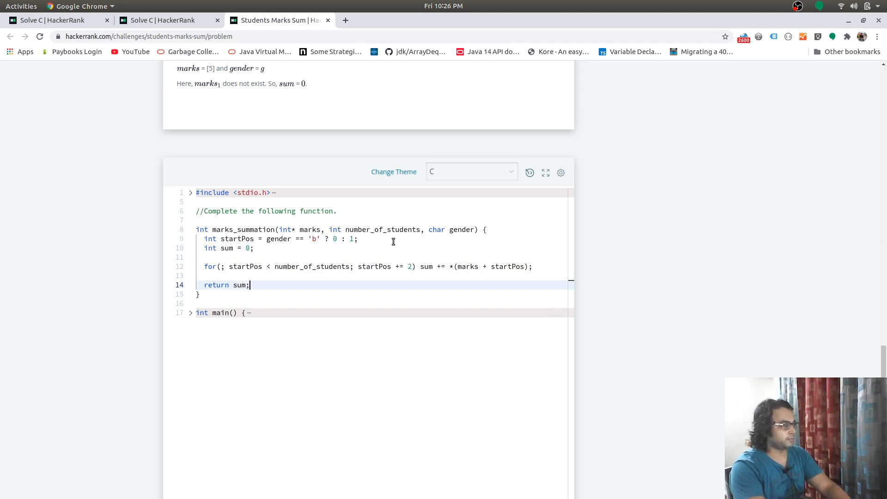
{"action": "mouse_move", "coordinate": [289, 302]}
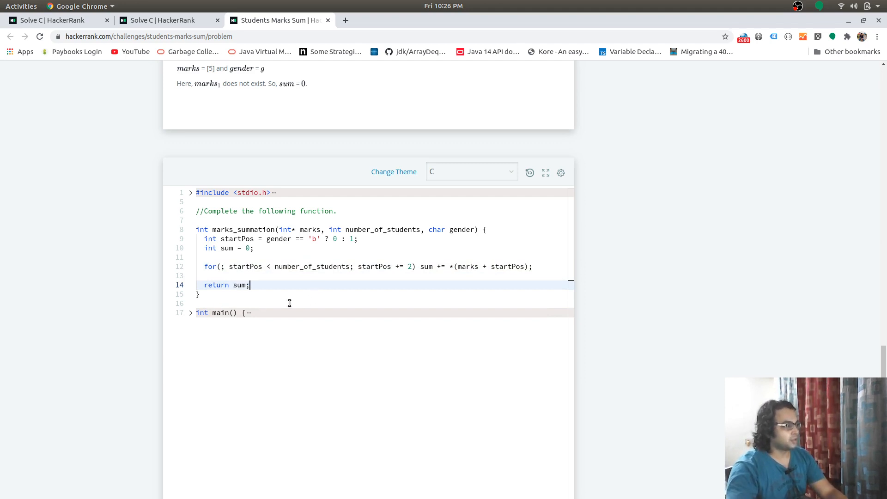
Step: Fold main(), enable 'Test against custom input' and enter sample 0 (3, 3, 2, 5, b)
{"action": "scroll", "scroll_direction": "down", "scroll_amount": 3}
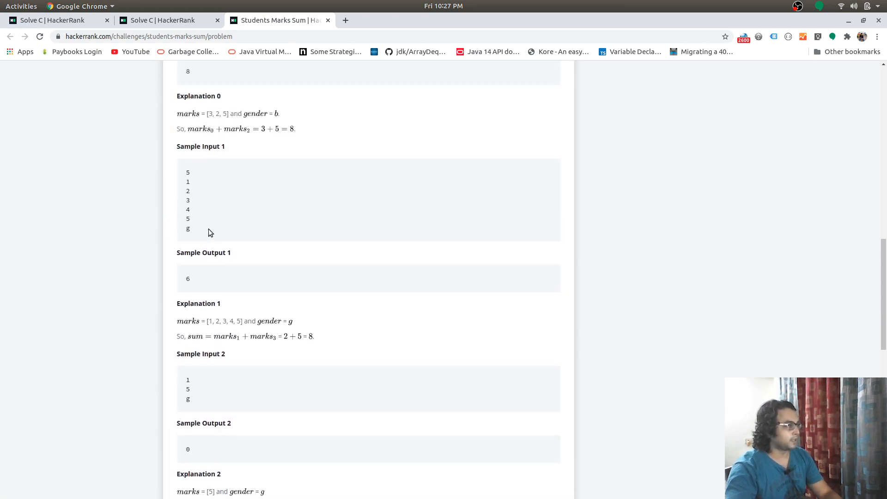
{"action": "scroll", "scroll_direction": "up", "scroll_amount": 3}
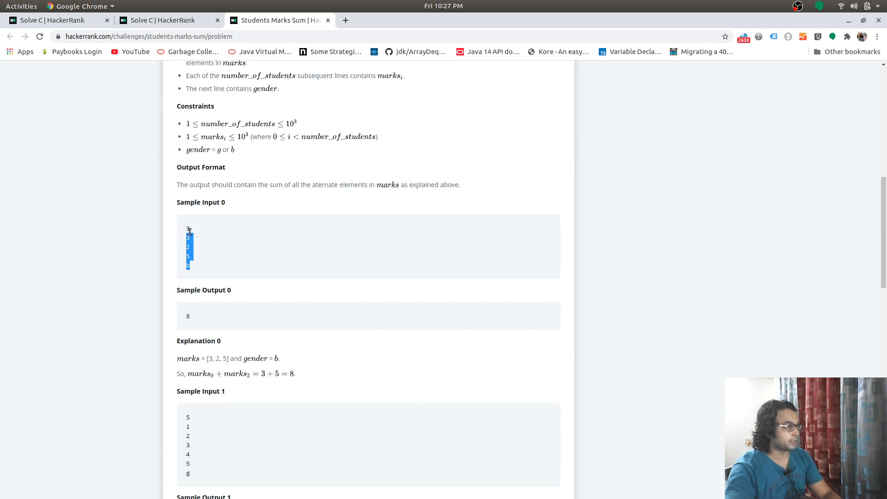
{"action": "scroll", "scroll_direction": "down", "scroll_amount": 3}
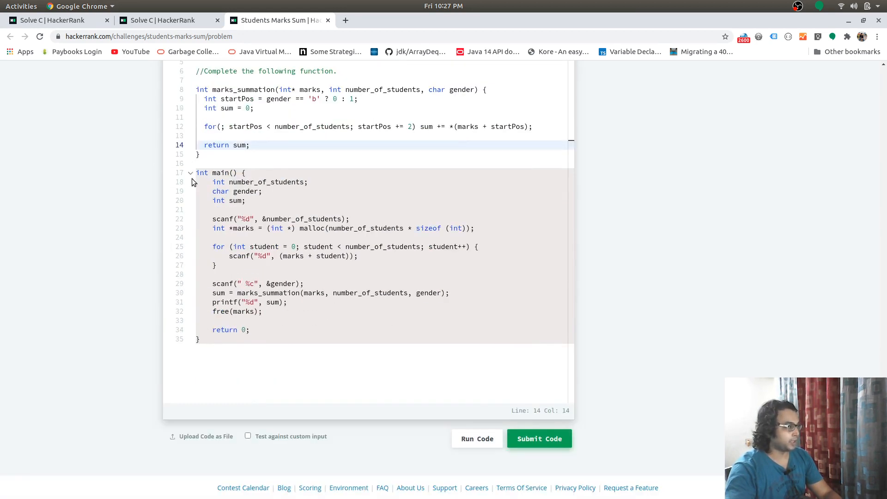
{"action": "left_click", "coordinate": [190, 173]}
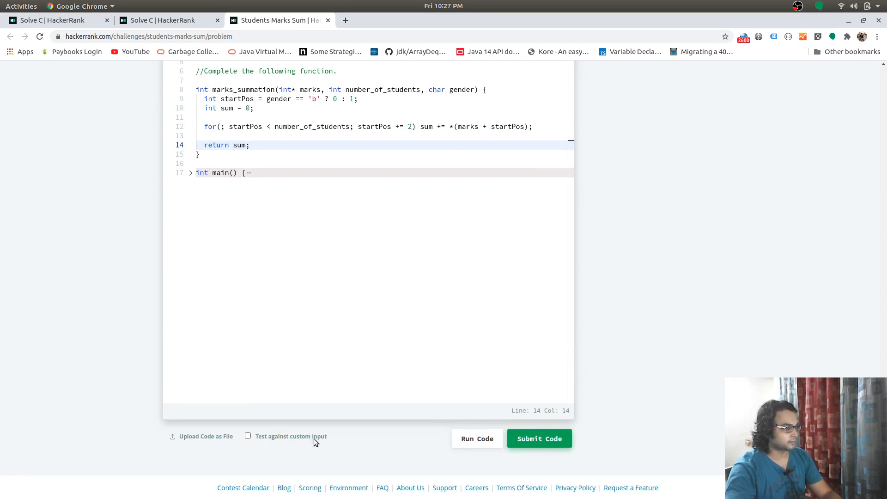
{"action": "left_click", "coordinate": [248, 435]}
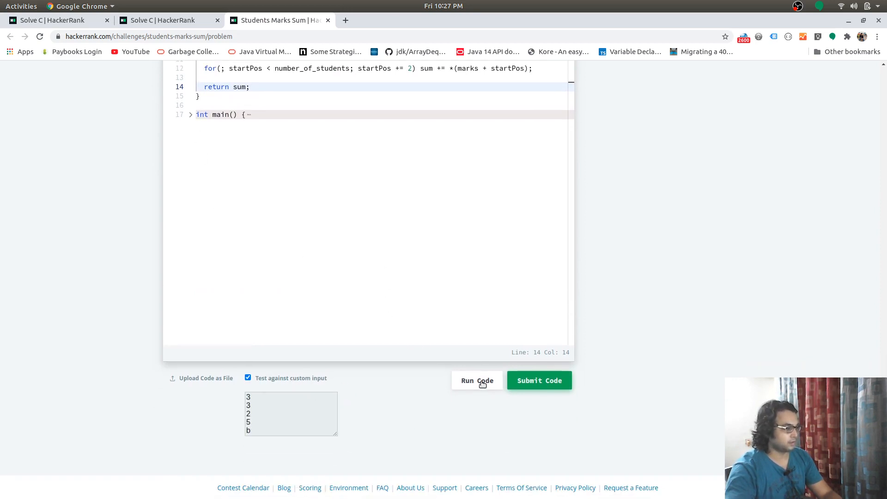
Step: Run the code on sample input 0, getting output 8
{"action": "left_click", "coordinate": [476, 380]}
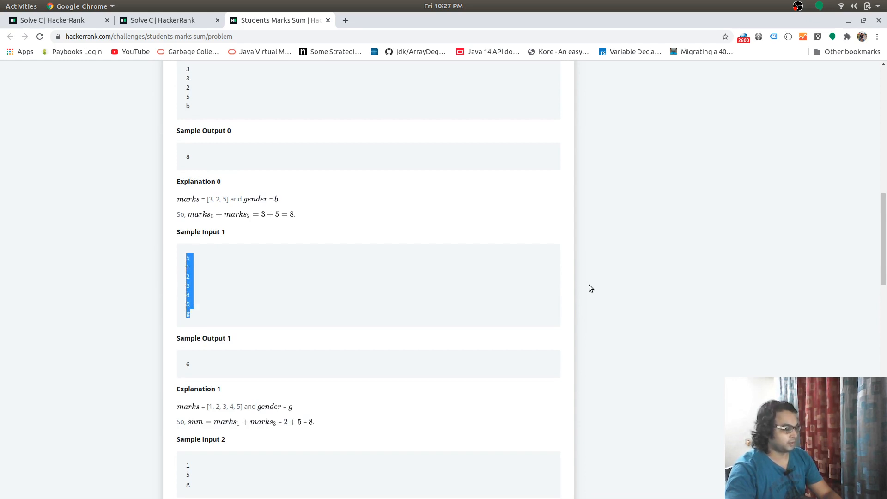
{"action": "scroll", "scroll_direction": "down", "scroll_amount": 3}
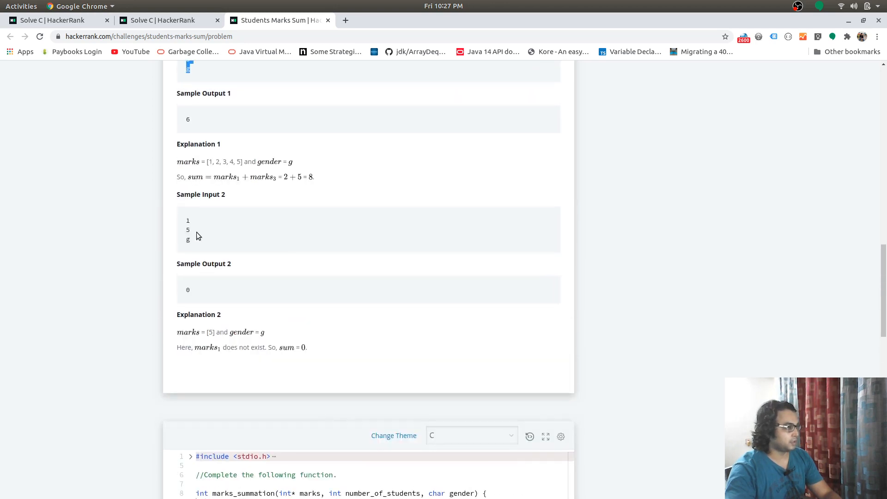
{"action": "scroll", "scroll_direction": "down", "scroll_amount": 3}
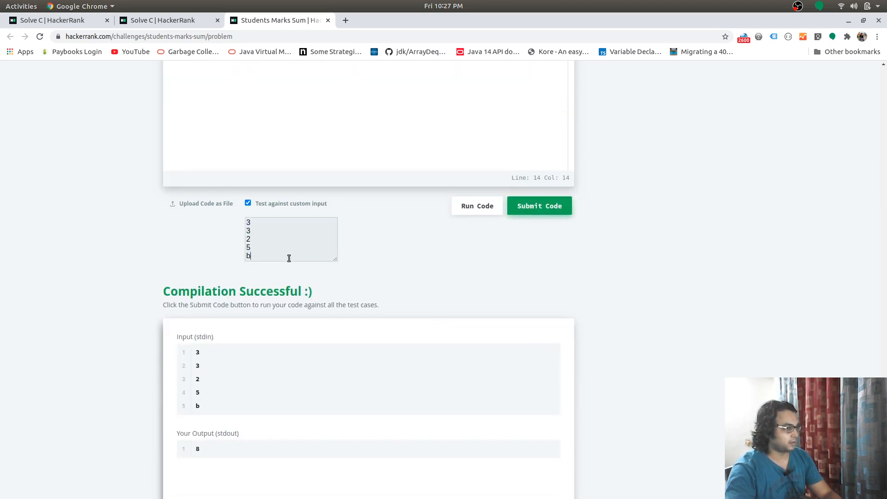
Step: Replace the custom input with sample 1 (5, 1, 2, 3, 4, 5, g) and run it, getting 6
{"action": "left_click", "coordinate": [537, 205]}
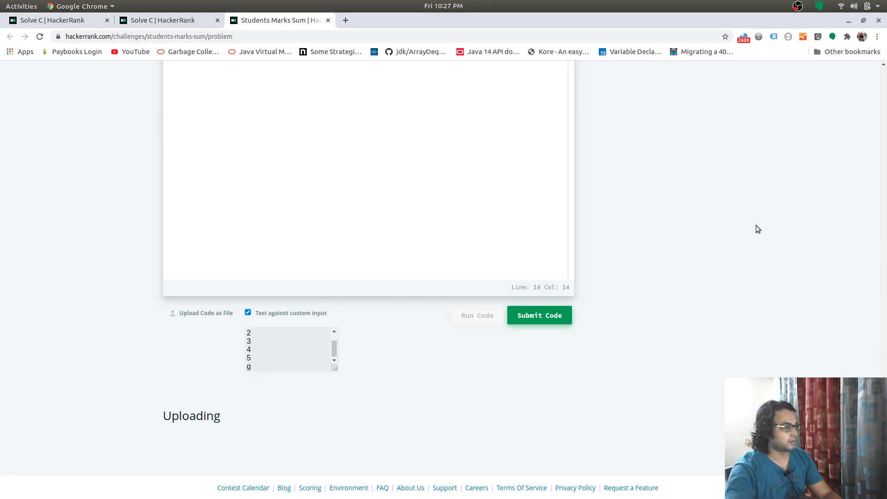
{"action": "left_click", "coordinate": [477, 315]}
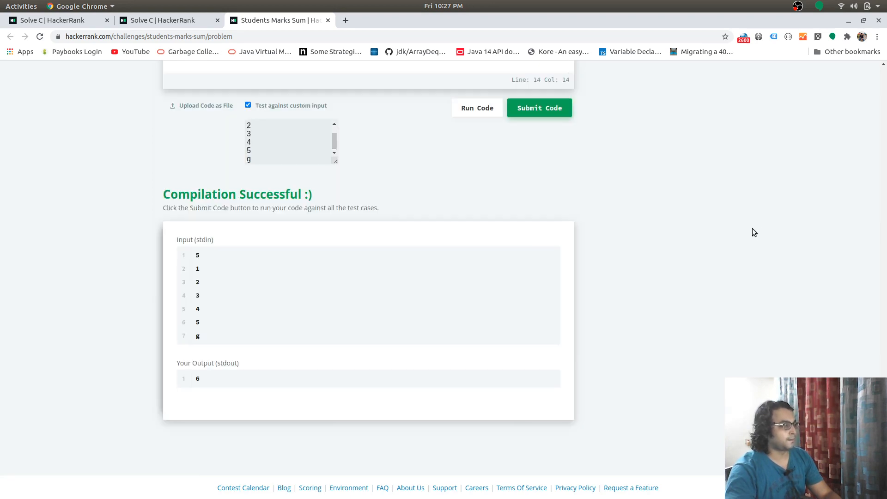
{"action": "scroll", "scroll_direction": "up", "scroll_amount": 3}
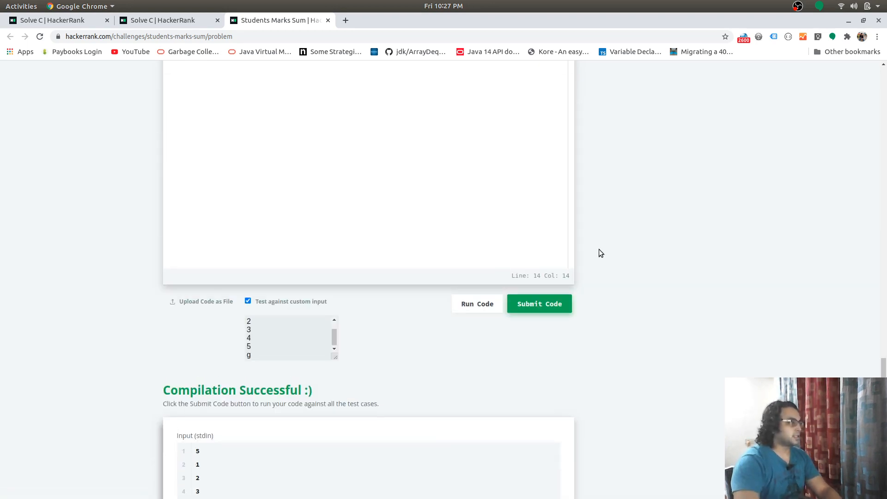
{"action": "scroll", "scroll_direction": "up", "scroll_amount": 3}
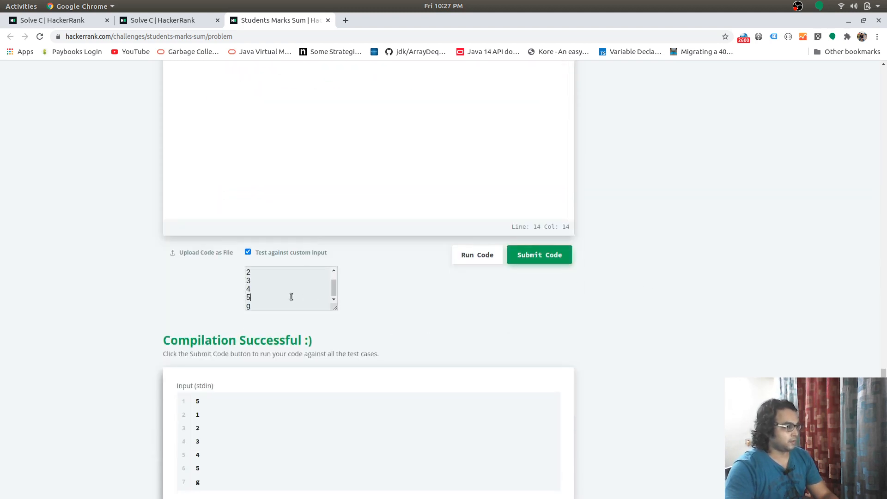
Step: Try sample input 2 (1, 5, g), then submit the code for grading
{"action": "left_click", "coordinate": [538, 254]}
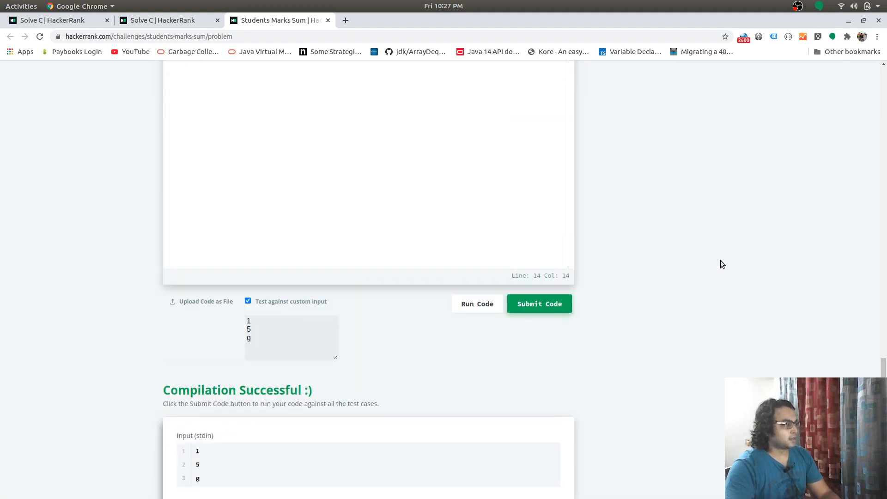
{"action": "left_click", "coordinate": [538, 303]}
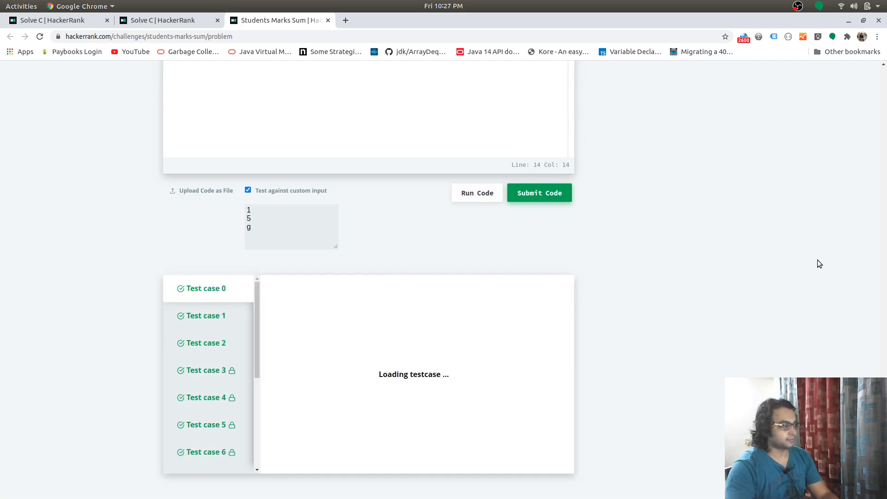
Step: Scroll to the top to view the 20.00-point submission score banner
{"action": "scroll", "scroll_direction": "up", "scroll_amount": 3}
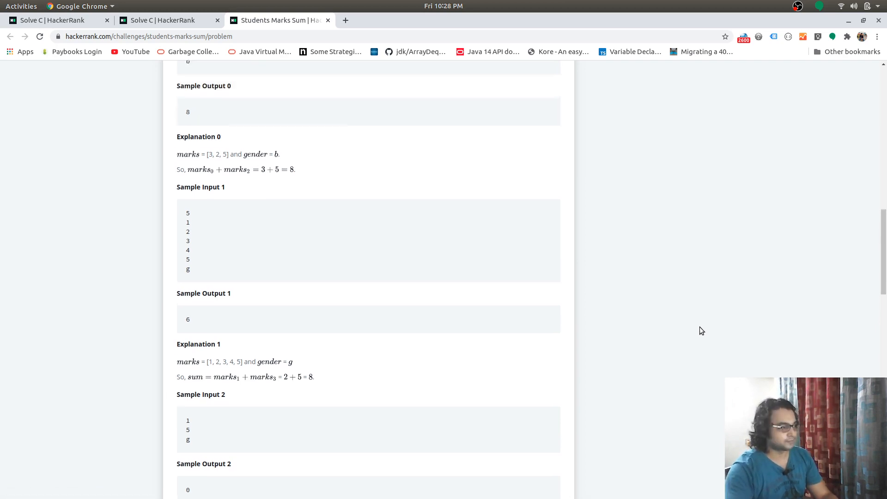
{"action": "scroll", "scroll_direction": "up", "scroll_amount": 3}
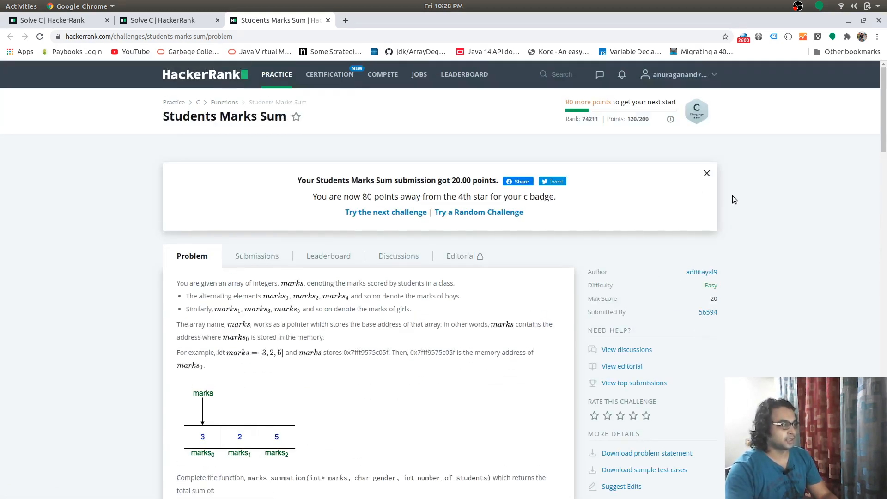